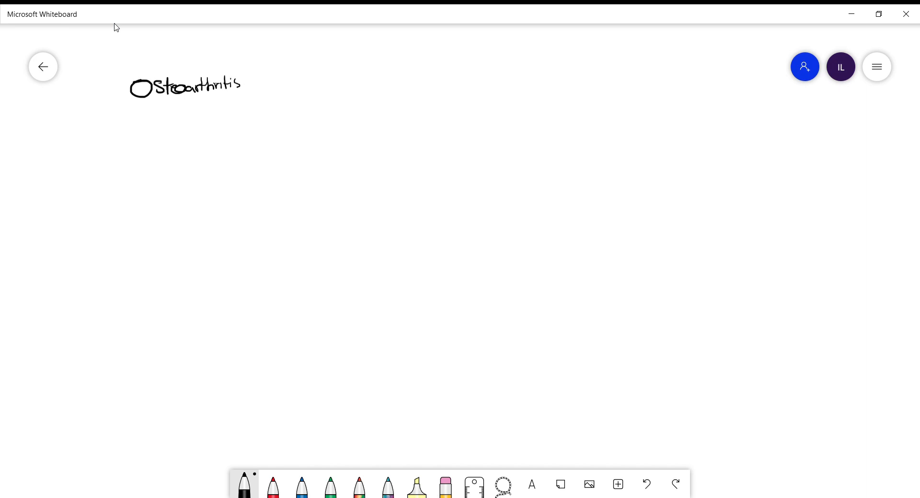
# Underline the Osteoarthritis heading and branch it to the causes Malalignment and Wear & Tear.
pyautogui.moveTo(131, 105); pyautogui.dragTo(239, 100)
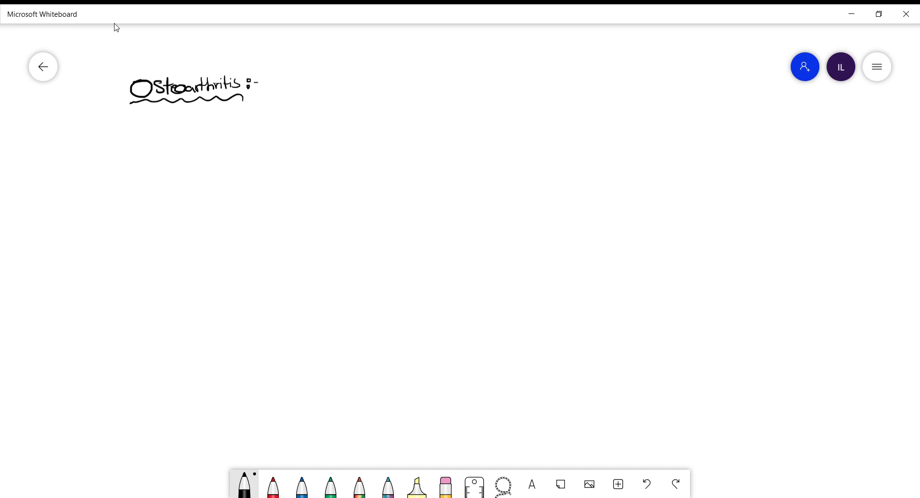
pyautogui.moveTo(182, 114); pyautogui.dragTo(214, 138)
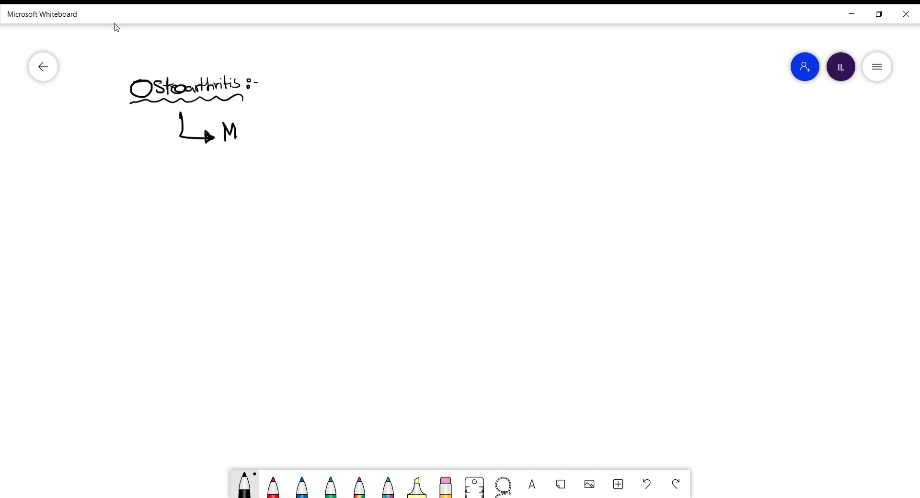
pyautogui.moveTo(223, 132); pyautogui.dragTo(317, 132)
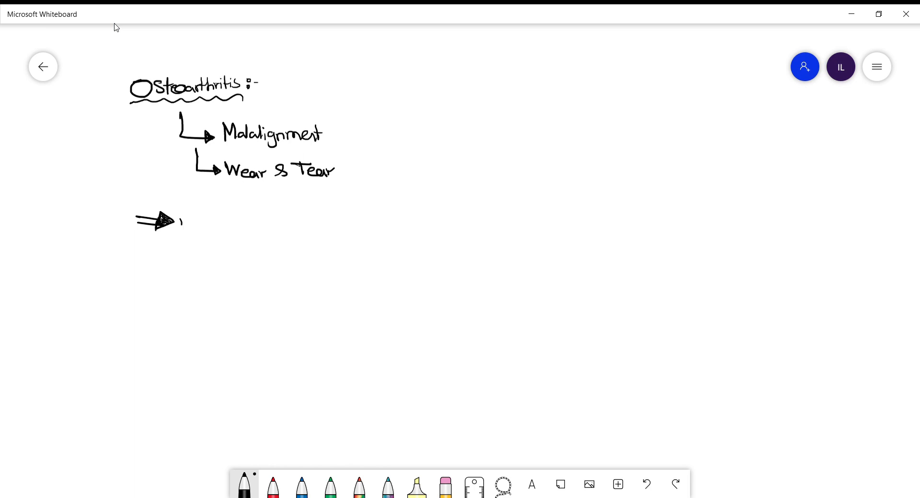
# Write the circled Non-Inflammatory note after the double arrow with a wavy arrow leading on.
pyautogui.moveTo(179, 220); pyautogui.dragTo(232, 221)
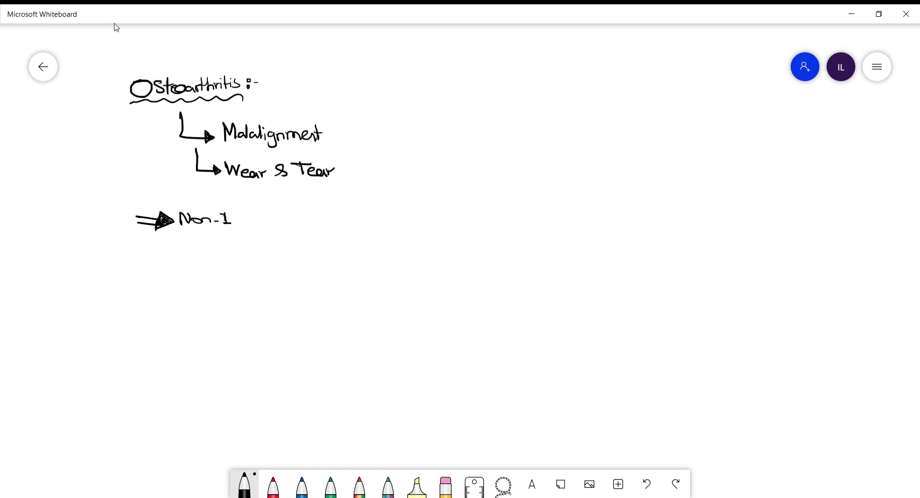
pyautogui.write('Inflammatory')
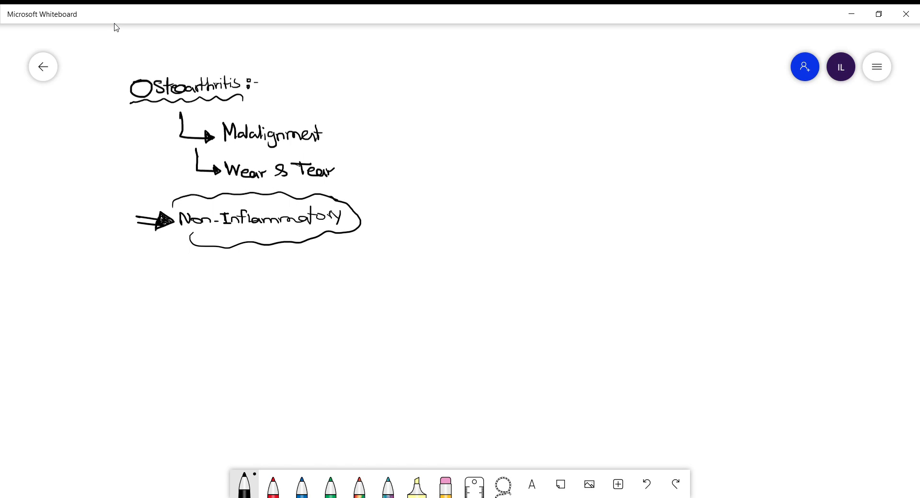
pyautogui.moveTo(357, 216); pyautogui.dragTo(414, 211)
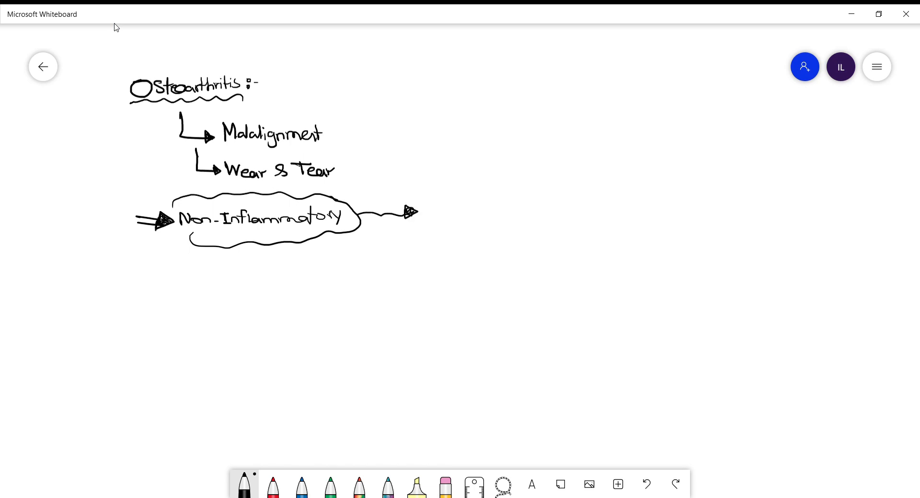
# Note no systemic symptoms and normal WBC, ESR/CRP labs.
pyautogui.moveTo(426, 188); pyautogui.dragTo(496, 185)
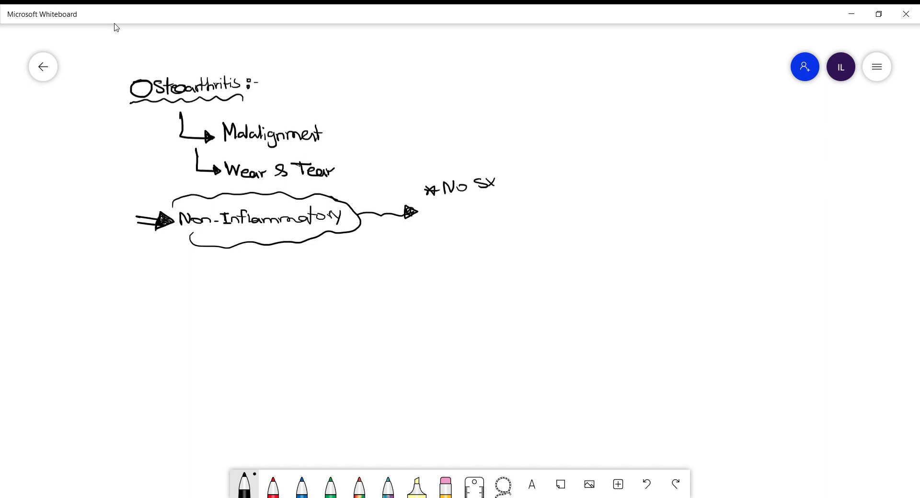
pyautogui.moveTo(475, 188); pyautogui.dragTo(542, 182)
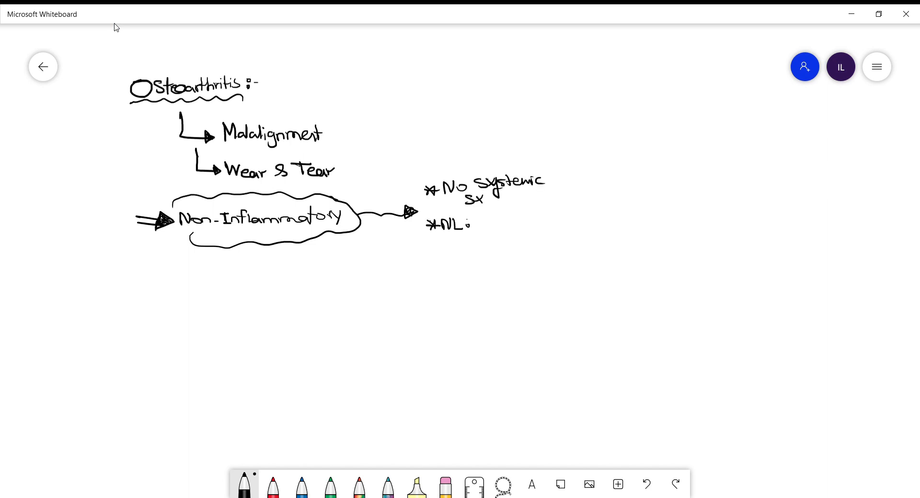
pyautogui.write('WBC, ESR/CRP')
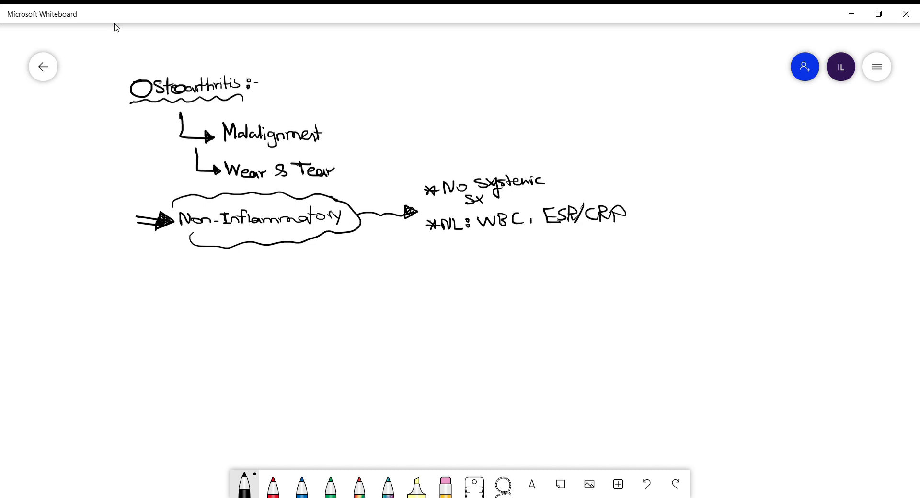
# Add the age >45 and joint pain notes leading to No swelling, then start the blue down arrow.
pyautogui.scroll(-3)
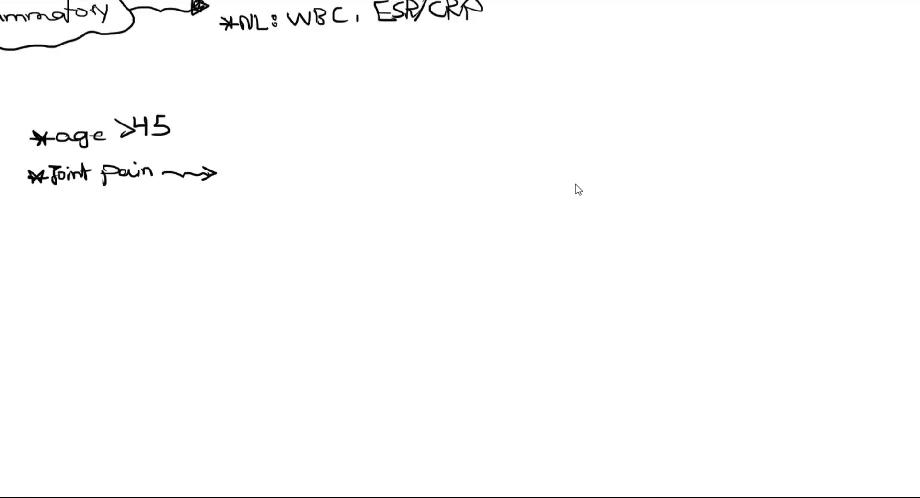
pyautogui.write('No')
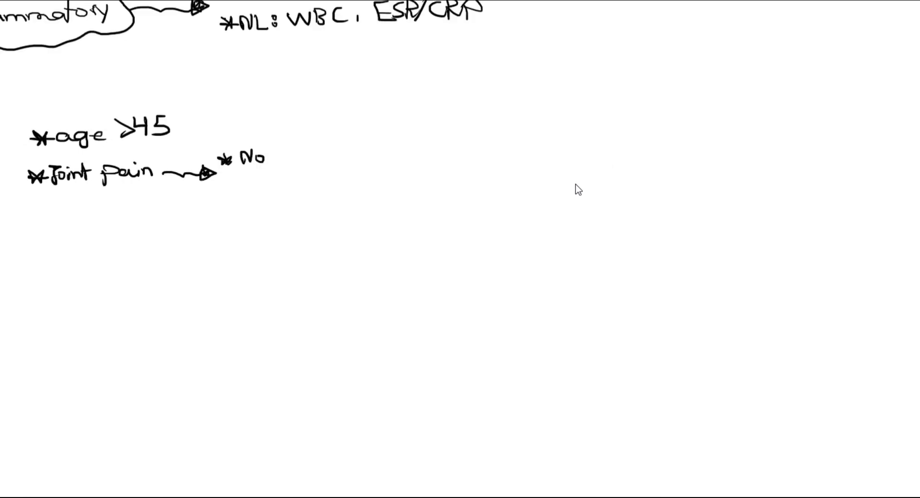
pyautogui.write('Swelling')
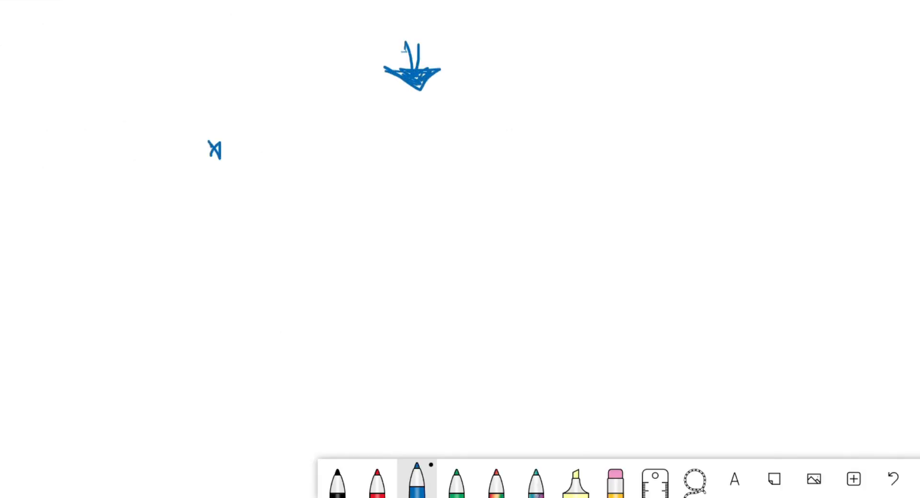
# Write the X-ray line leading to a circled No and then Discordance.
pyautogui.moveTo(208, 144); pyautogui.dragTo(384, 143)
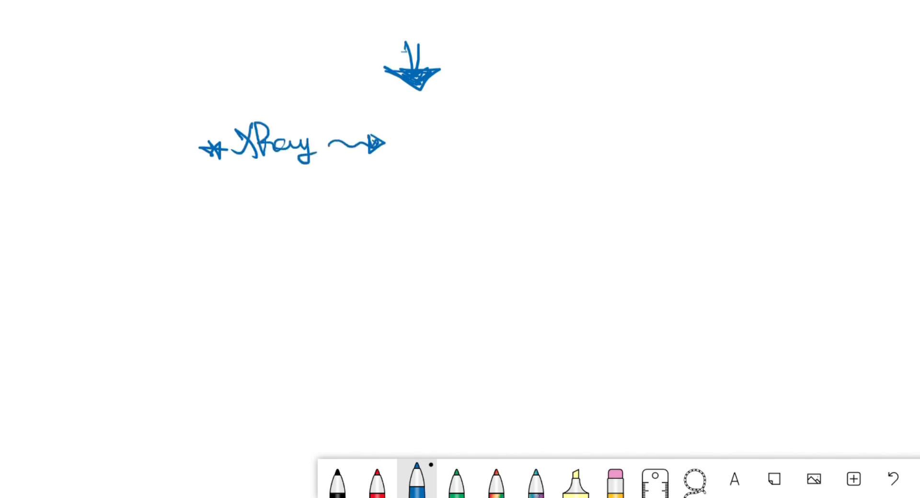
pyautogui.moveTo(401, 135); pyautogui.dragTo(417, 150)
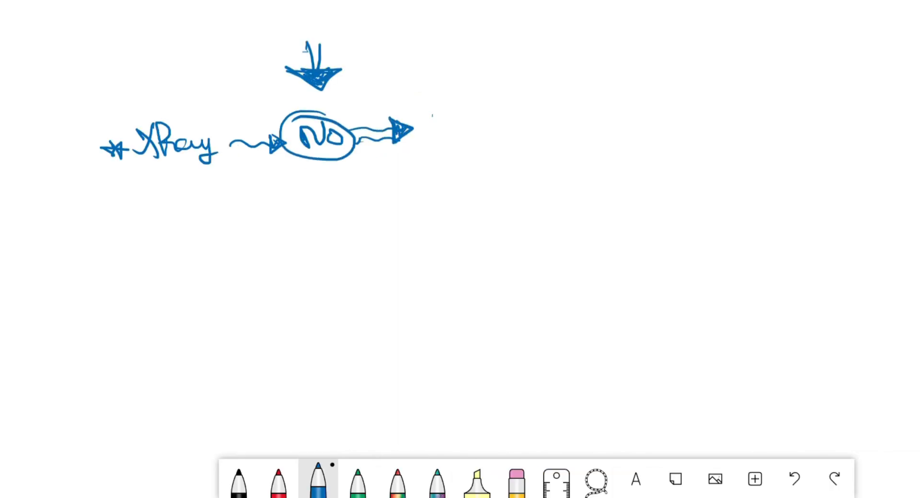
pyautogui.moveTo(431, 117); pyautogui.dragTo(552, 117)
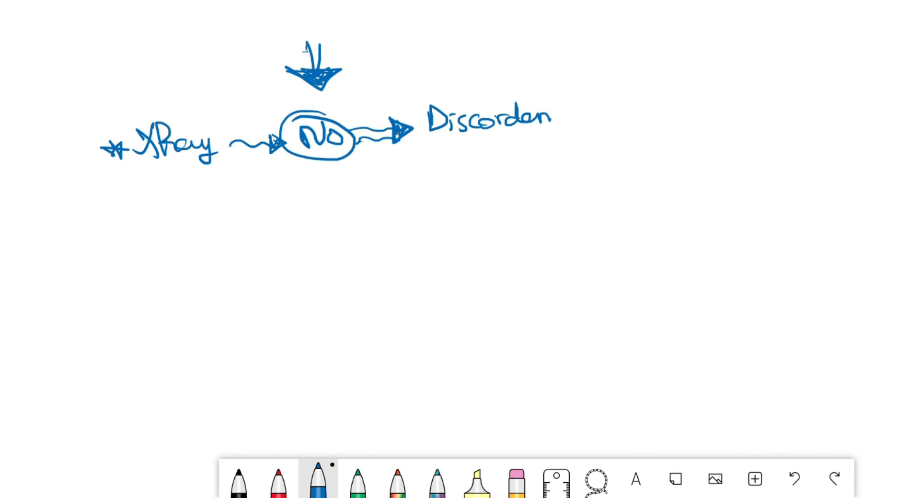
pyautogui.moveTo(553, 117); pyautogui.dragTo(593, 114)
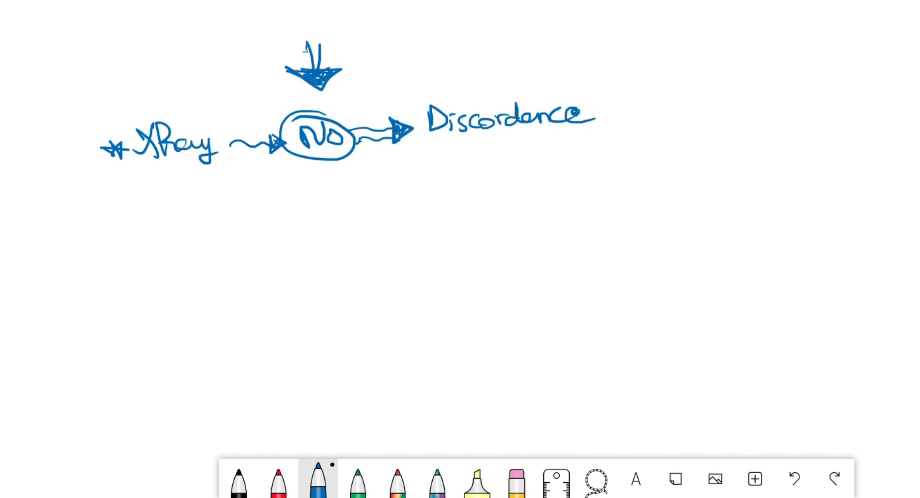
# Branch to the numbered findings list: Narrowing, Osteophytes and Subchondral cysts.
pyautogui.moveTo(469, 143); pyautogui.dragTo(501, 182)
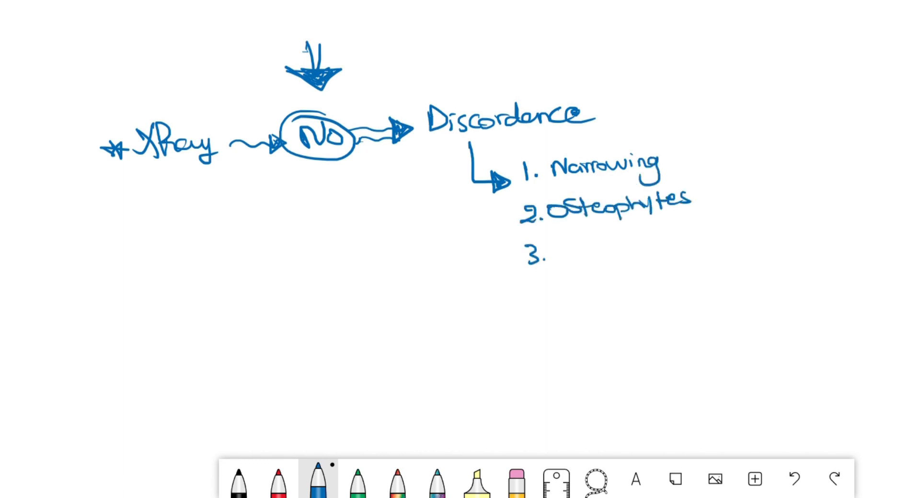
pyautogui.write('Subchondral')
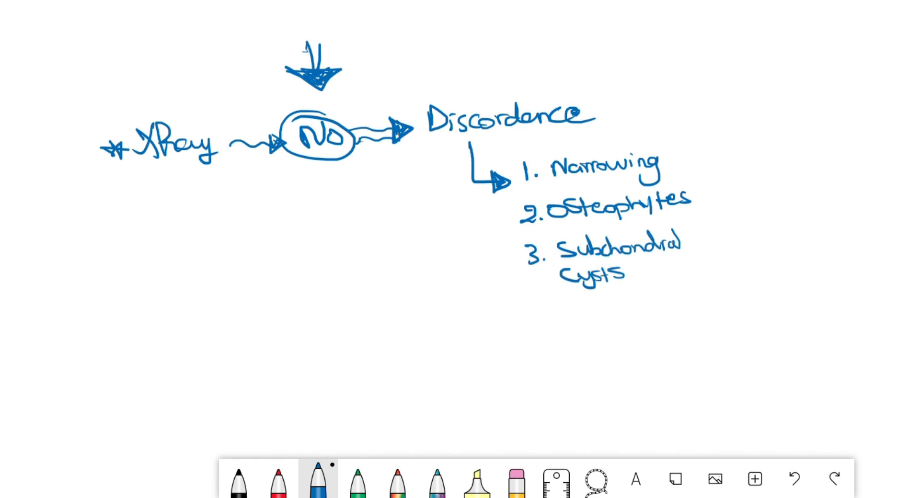
pyautogui.write('4. Subchor')
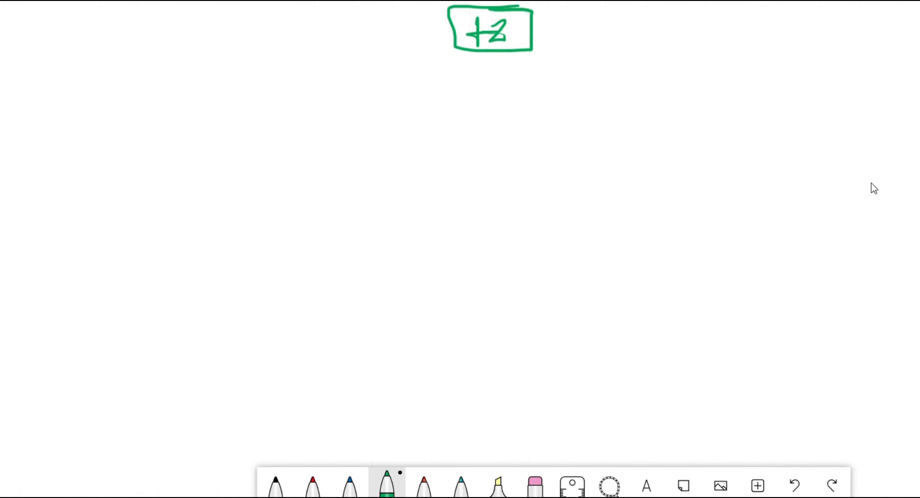
pyautogui.moveTo(891, 194)
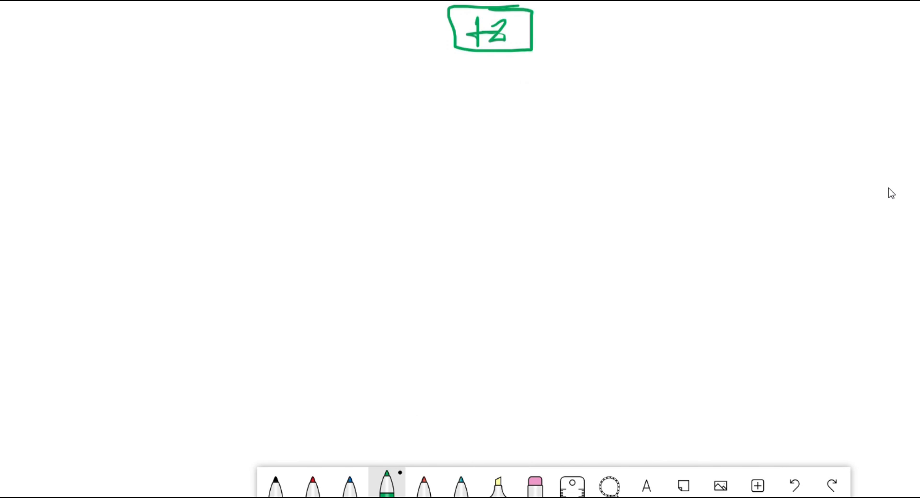
# Branch the +2 box left to 1 Joint with Topical NSAIDs and right to Multiple Joints.
pyautogui.moveTo(490, 77); pyautogui.dragTo(124, 69)
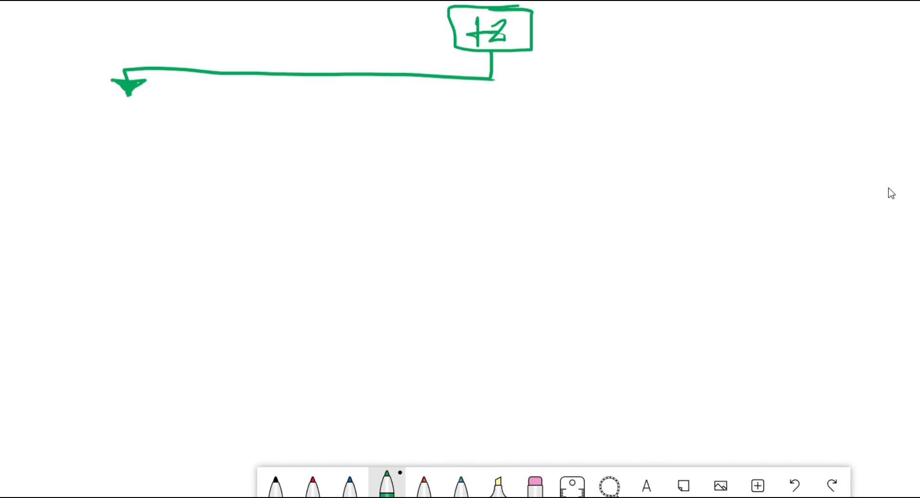
pyautogui.moveTo(493, 77); pyautogui.dragTo(821, 99)
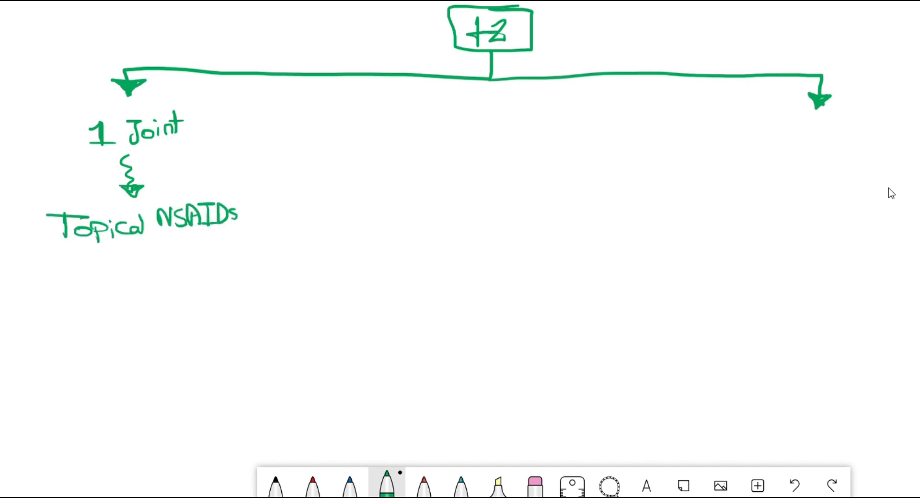
pyautogui.moveTo(117, 252); pyautogui.dragTo(114, 285)
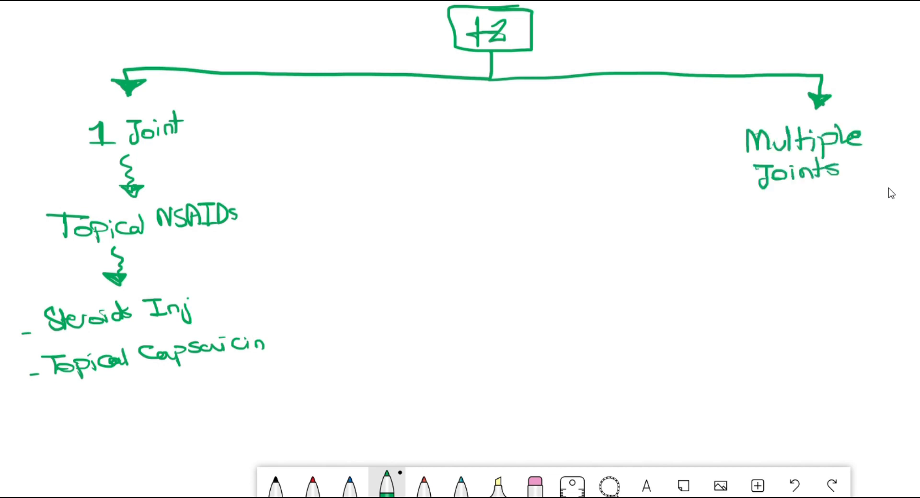
# Under Multiple Joints write PO NSAIDs then PO Duloxetine with a wavy outline around it.
pyautogui.moveTo(804, 196); pyautogui.dragTo(810, 235)
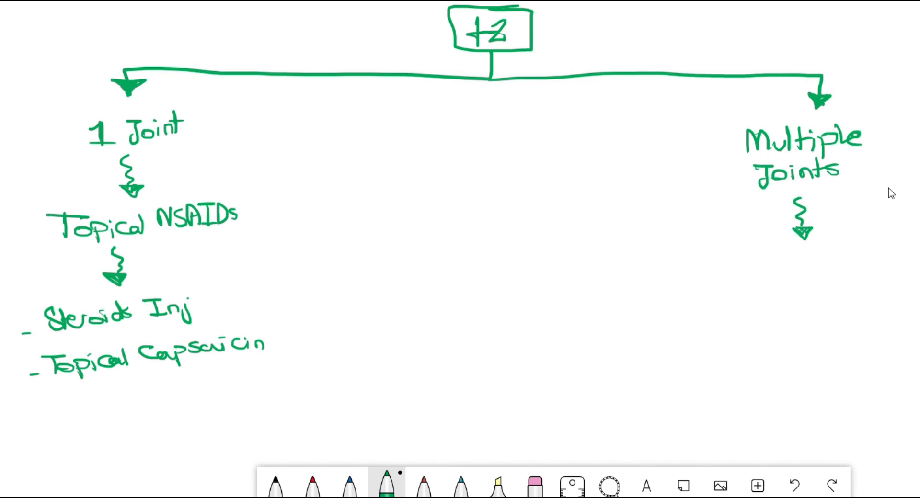
pyautogui.write('PO NSAI')
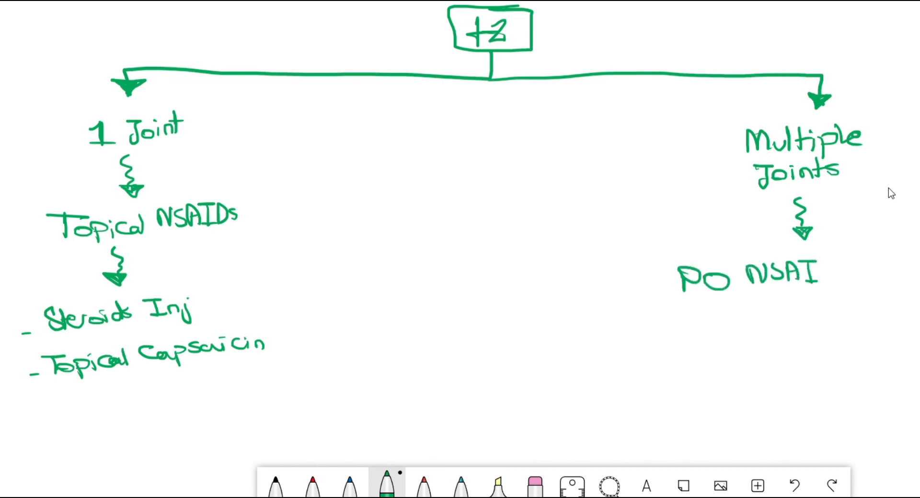
pyautogui.write('Ds')
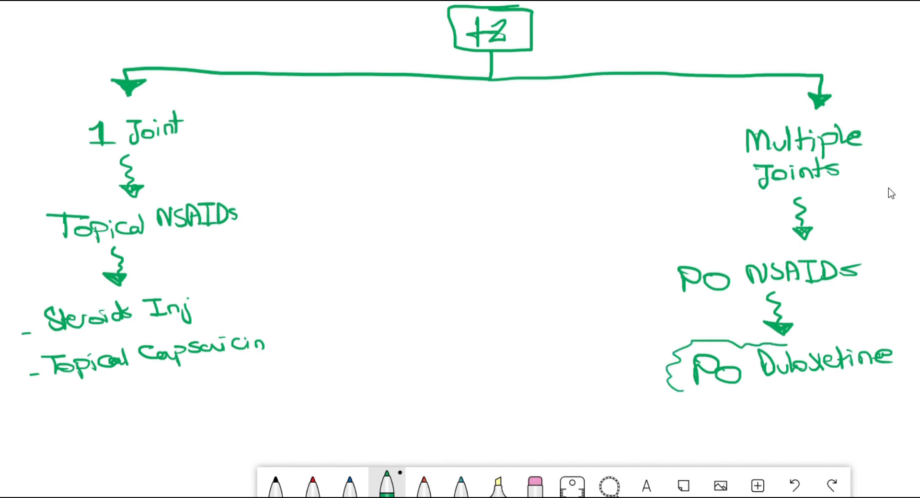
pyautogui.moveTo(670, 365); pyautogui.dragTo(915, 351)
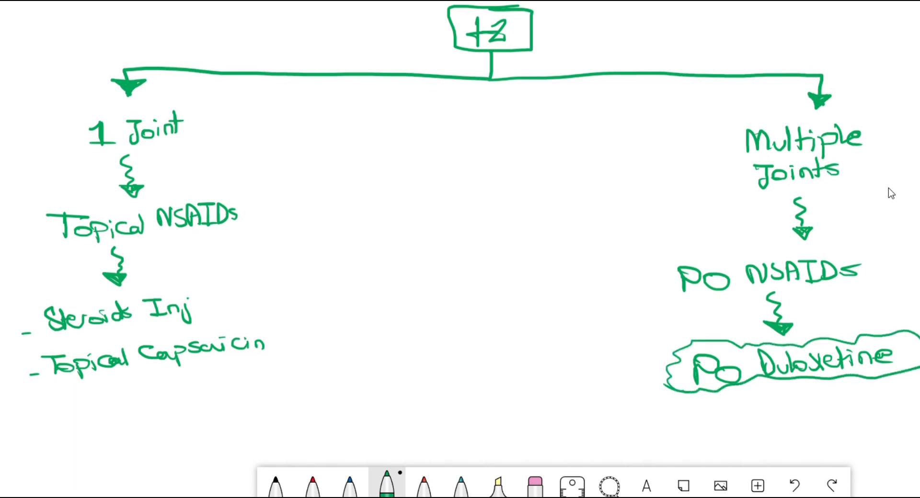
pyautogui.scroll(-3)
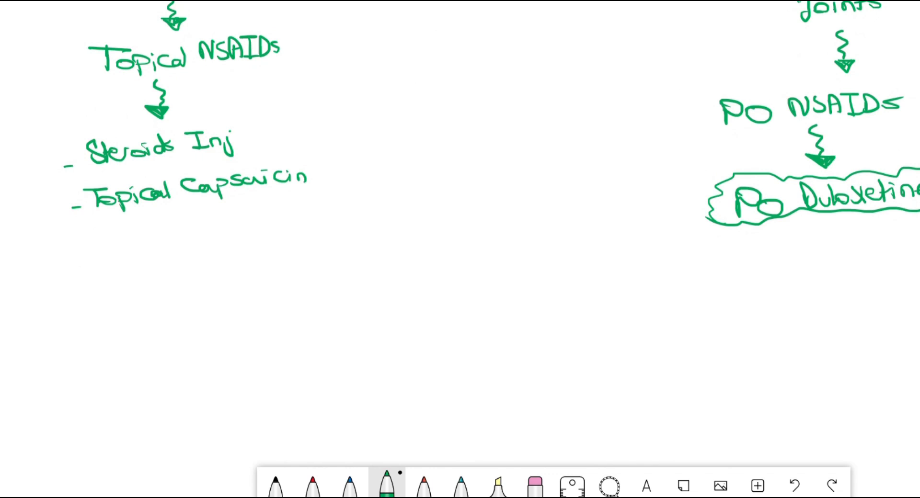
# Write the Things Don't Work heading below Surgery 80% with a wavy underline and colon.
pyautogui.click(312, 486)
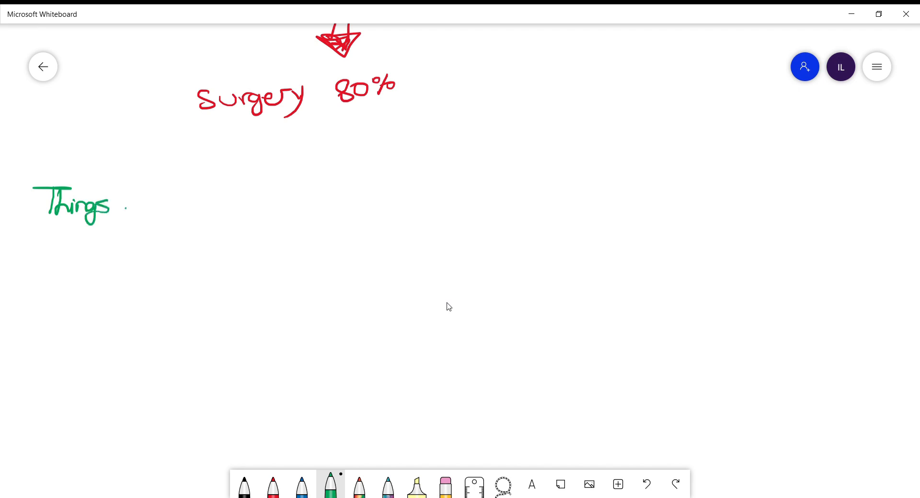
pyautogui.moveTo(126, 208); pyautogui.dragTo(141, 235)
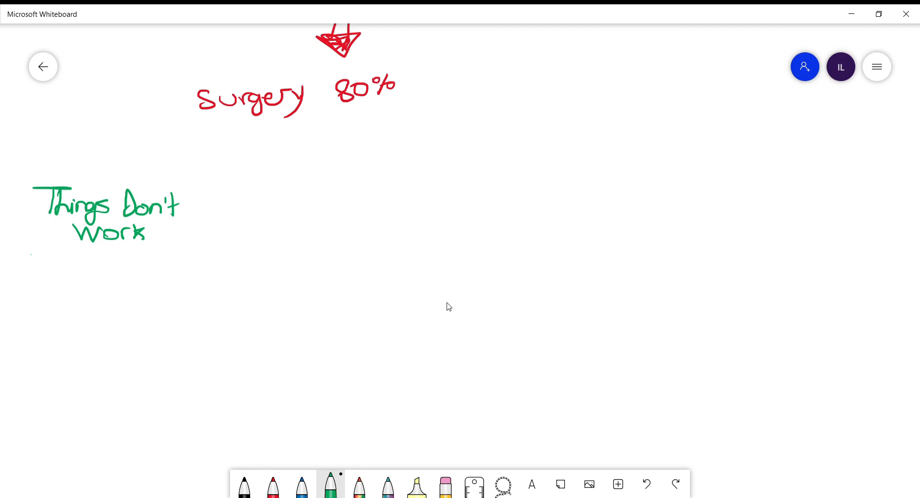
pyautogui.moveTo(31, 254); pyautogui.dragTo(202, 251)
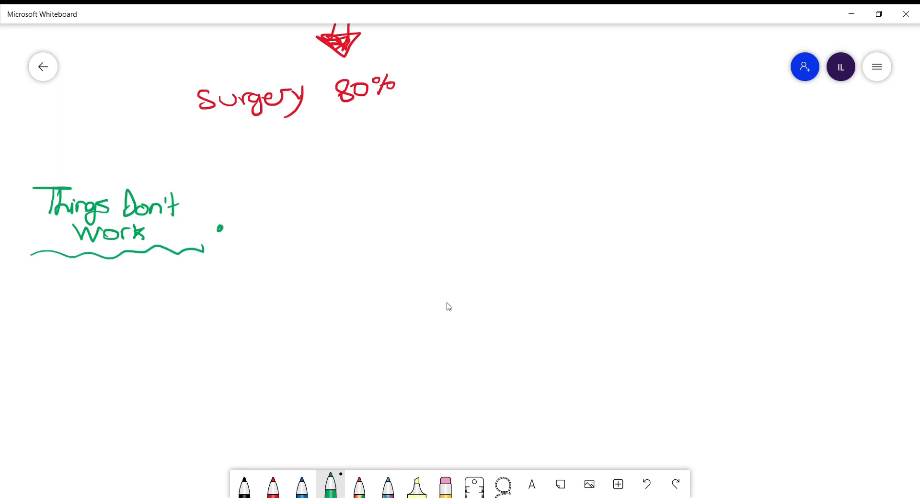
pyautogui.moveTo(221, 226); pyautogui.dragTo(229, 228)
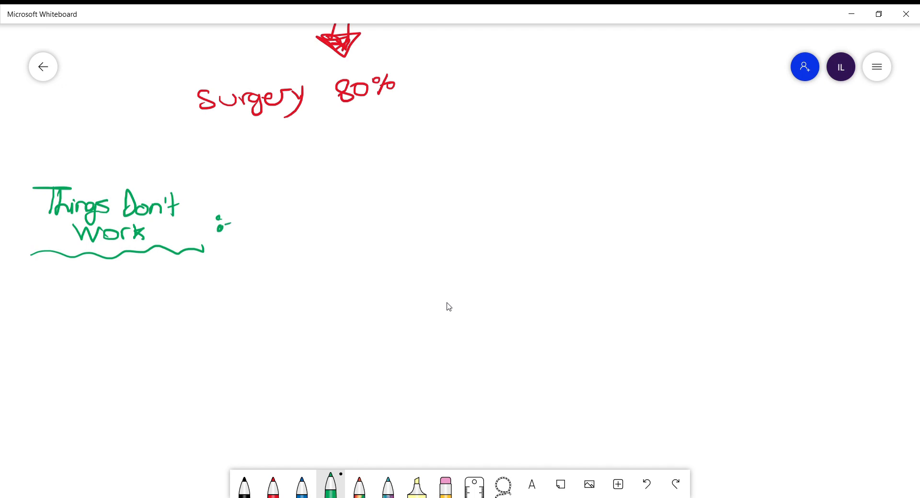
# List the starred items Chondroitin, Glucosamine and Opioids.
pyautogui.moveTo(258, 218); pyautogui.dragTo(257, 213)
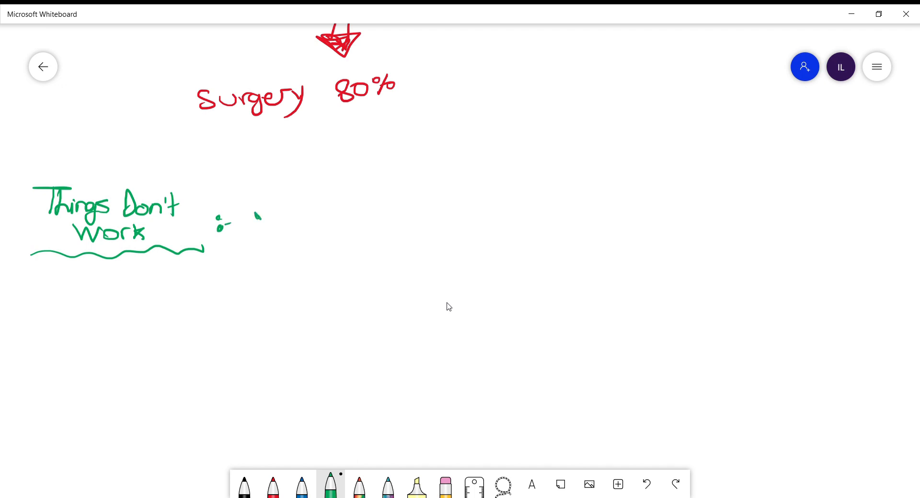
pyautogui.moveTo(255, 220); pyautogui.dragTo(305, 220)
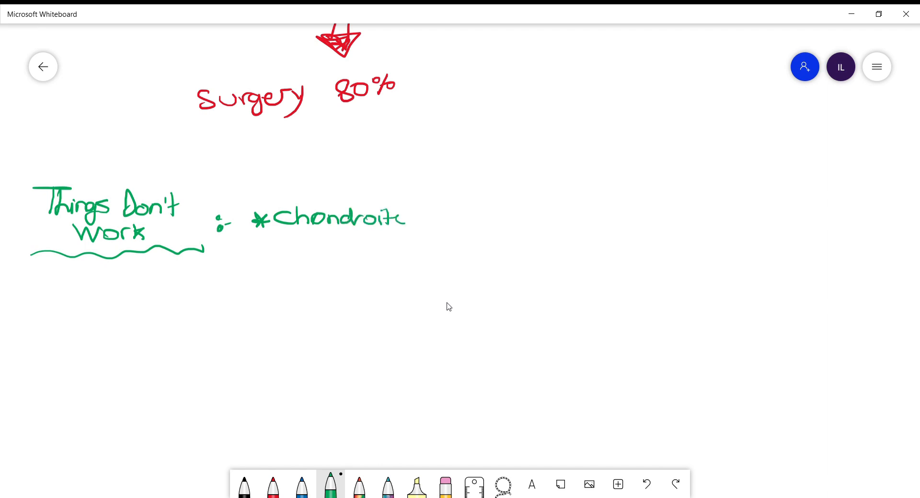
pyautogui.moveTo(252, 249); pyautogui.dragTo(311, 249)
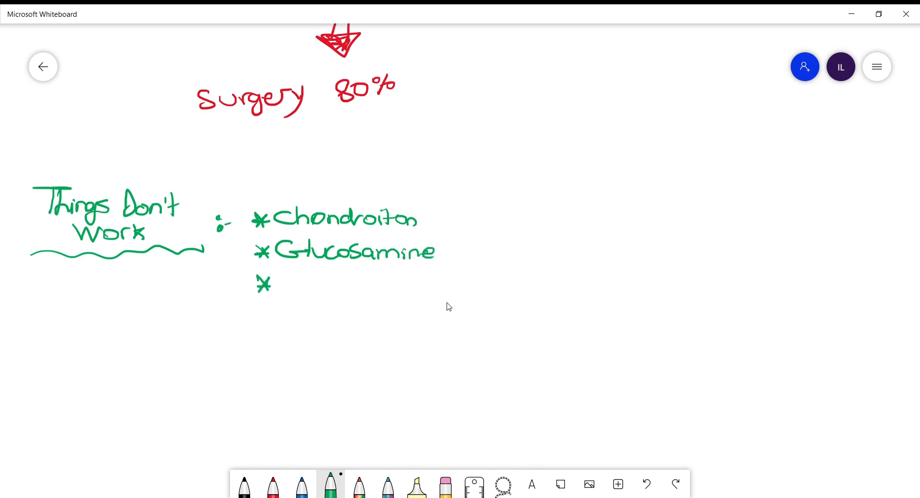
pyautogui.moveTo(282, 285); pyautogui.dragTo(361, 285)
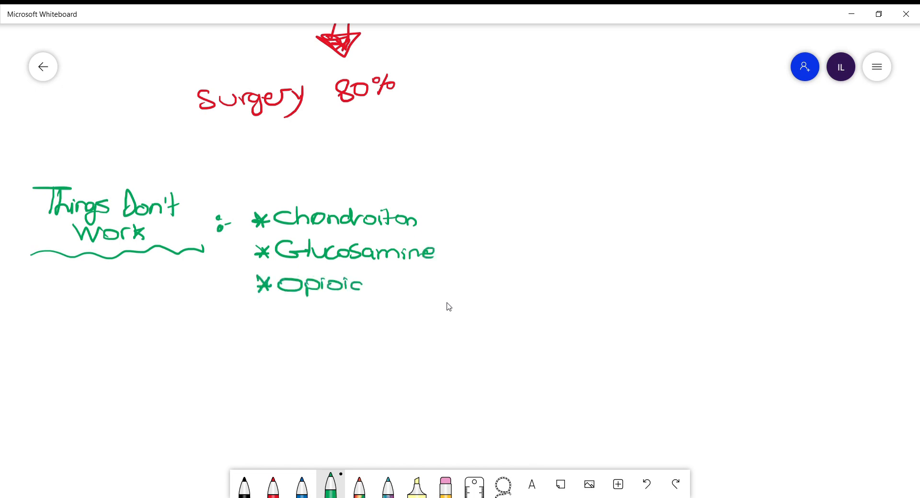
pyautogui.write('ds')
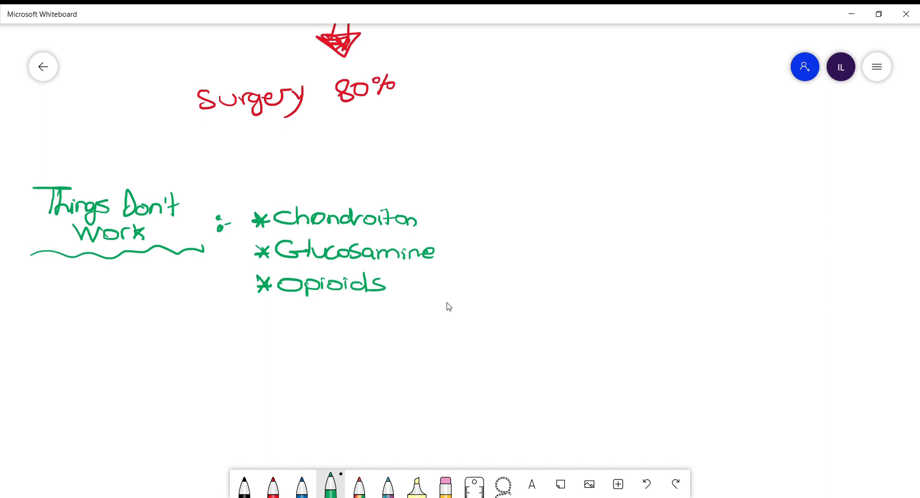
# Draw a bent arrow to Turmeric and surround it with a wavy outline and stars.
pyautogui.moveTo(135, 337); pyautogui.dragTo(179, 373)
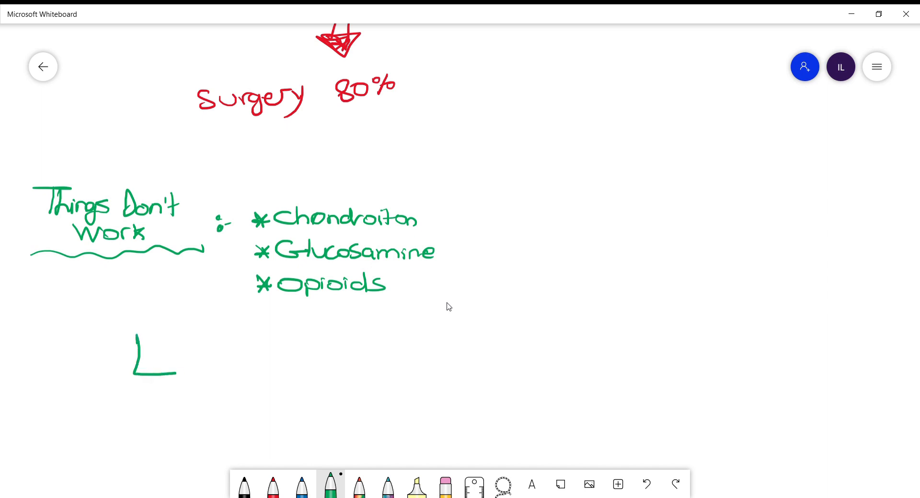
pyautogui.moveTo(177, 364); pyautogui.dragTo(252, 364)
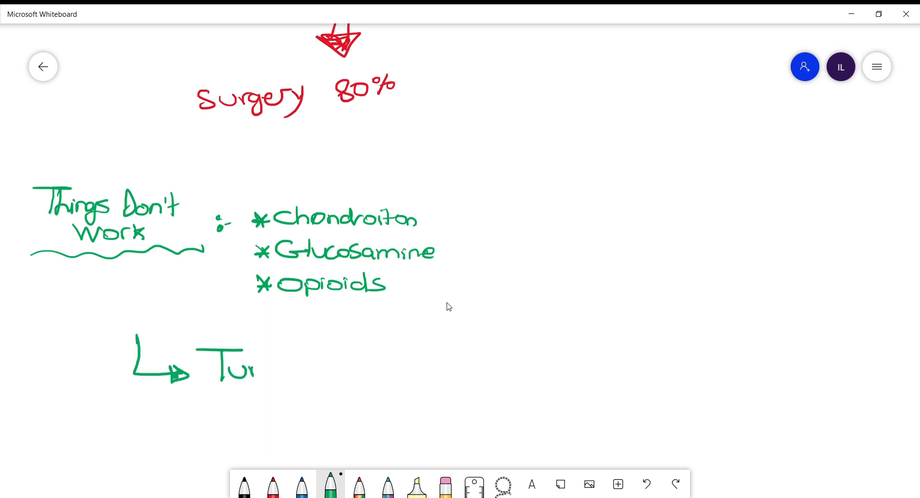
pyautogui.moveTo(255, 370); pyautogui.dragTo(352, 370)
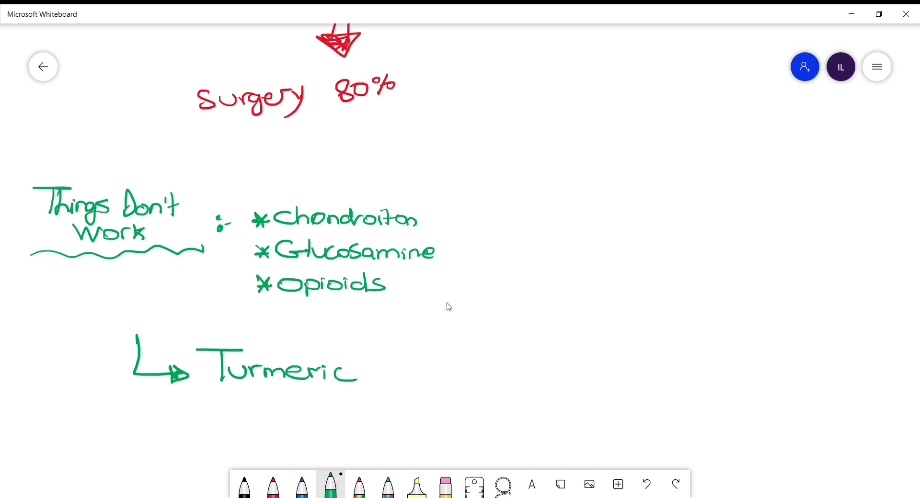
pyautogui.moveTo(199, 335); pyautogui.dragTo(376, 388)
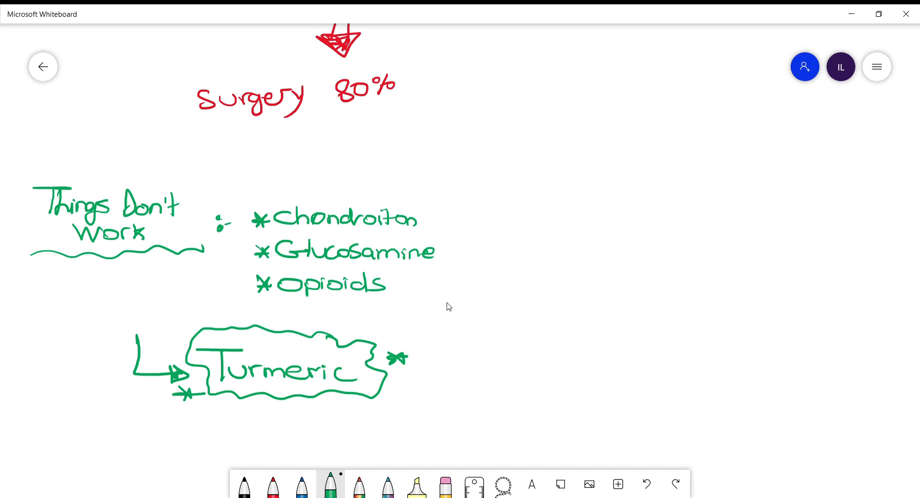
pyautogui.moveTo(552, 286)
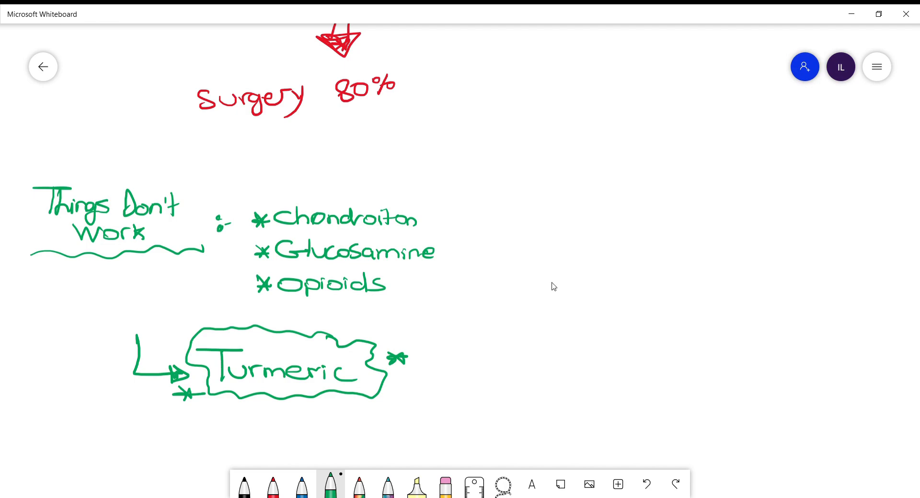